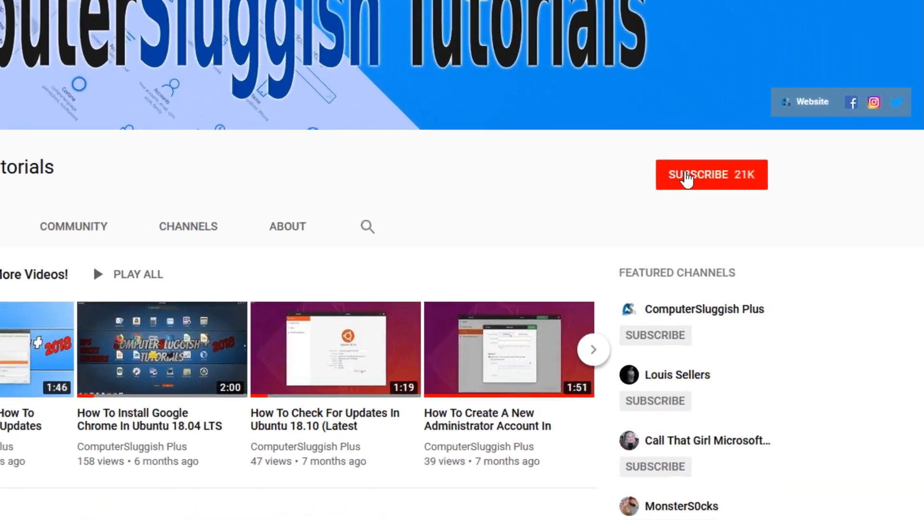
# - Subscribe to the ComputerSluggish channel and scroll through the forum's discussion boards
pyautogui.click(711, 174)
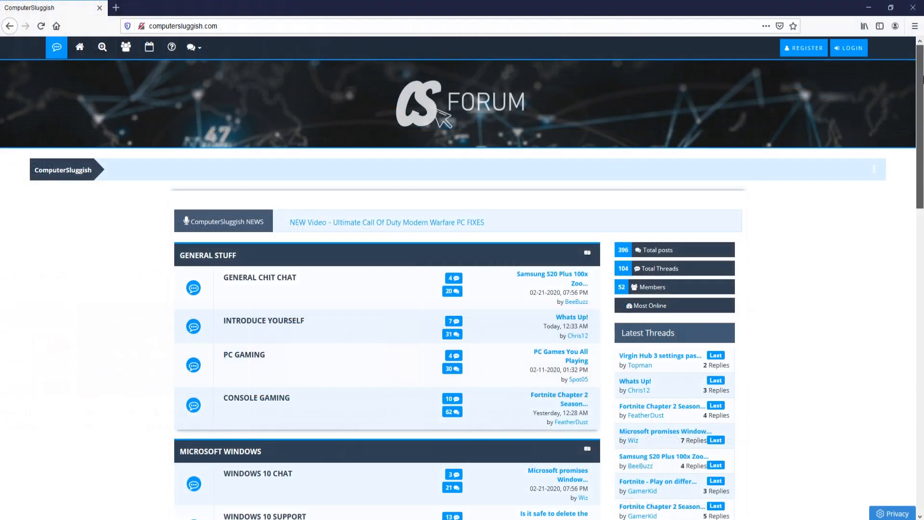
pyautogui.scroll(-3)
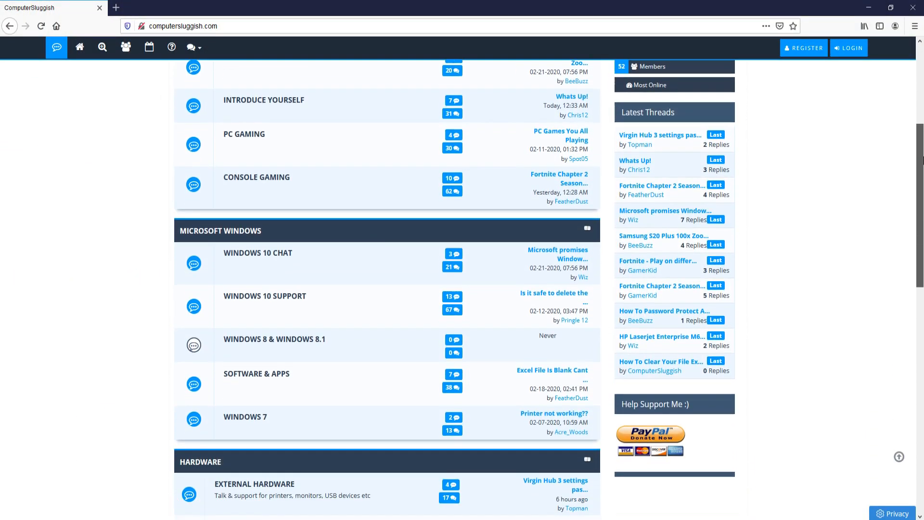
pyautogui.scroll(-3)
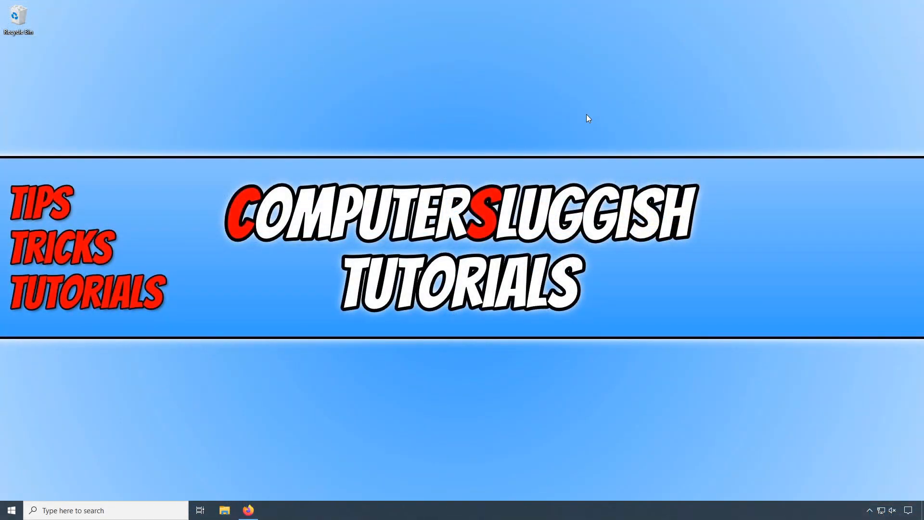
pyautogui.moveTo(295, 123)
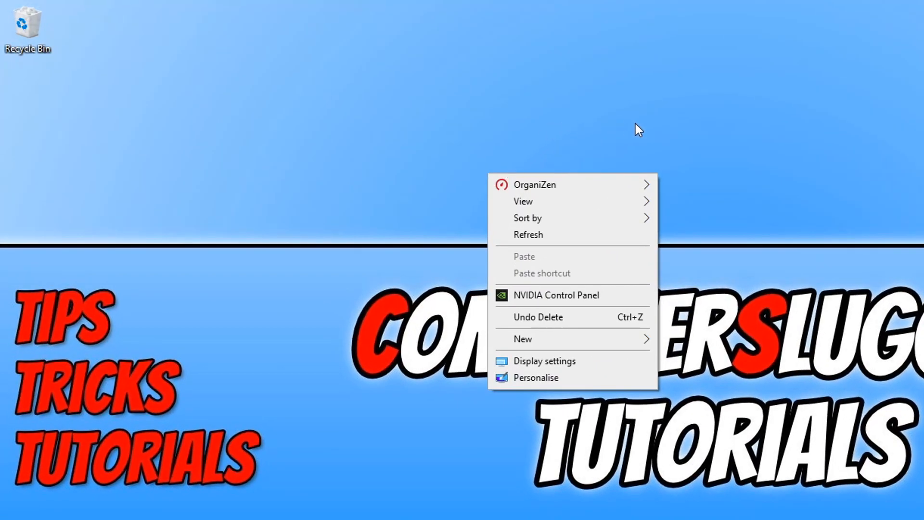
pyautogui.moveTo(737, 245)
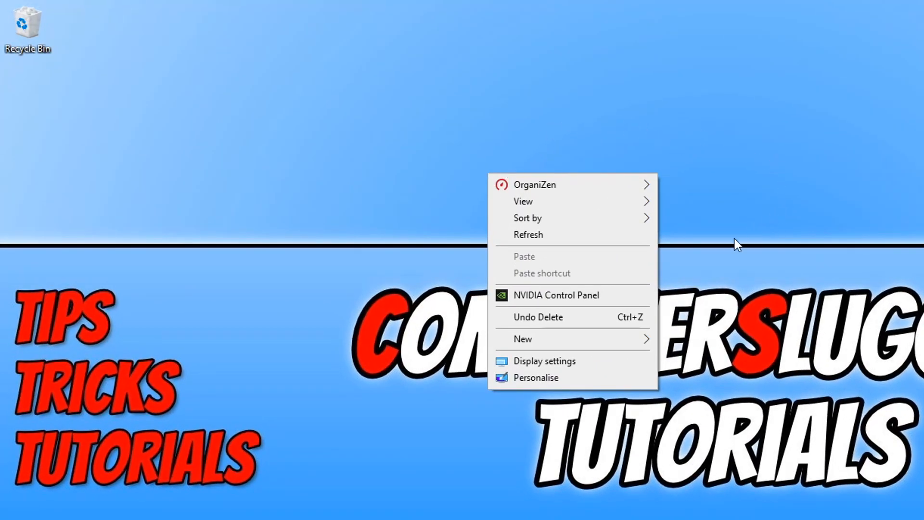
pyautogui.moveTo(618, 304)
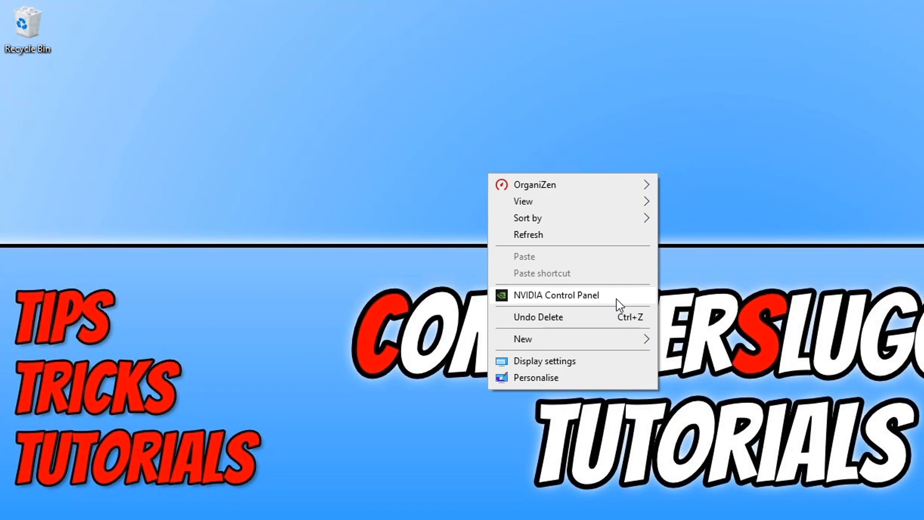
pyautogui.moveTo(627, 297)
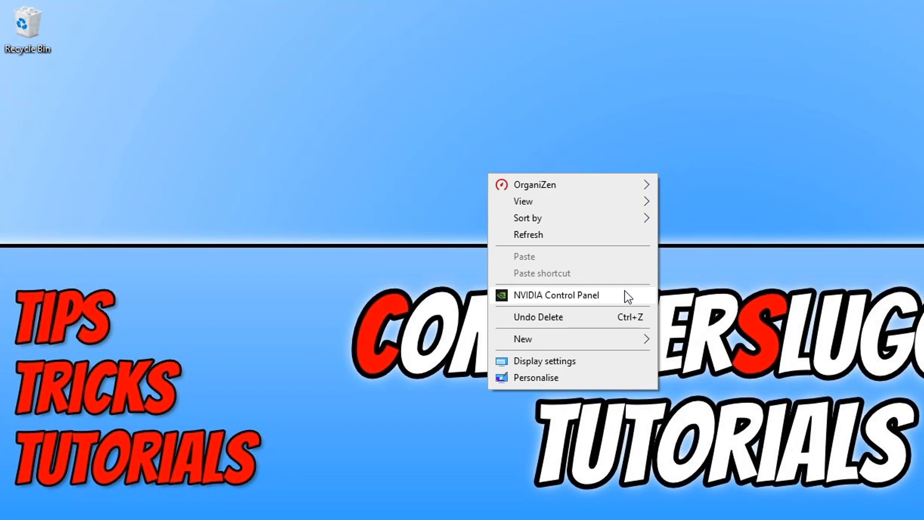
pyautogui.moveTo(843, 109)
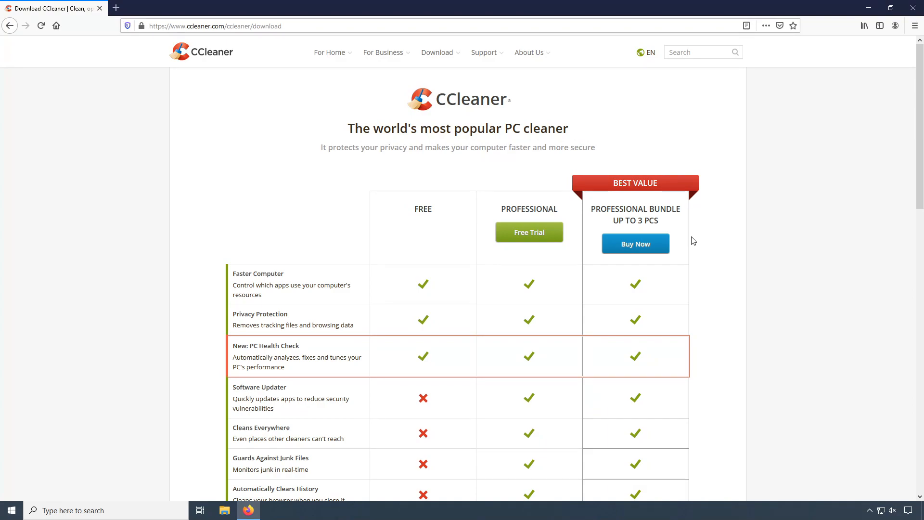
# - Download the FREE CCleaner edition from ccleaner.com and save ccsetup568.exe
pyautogui.scroll(-3)
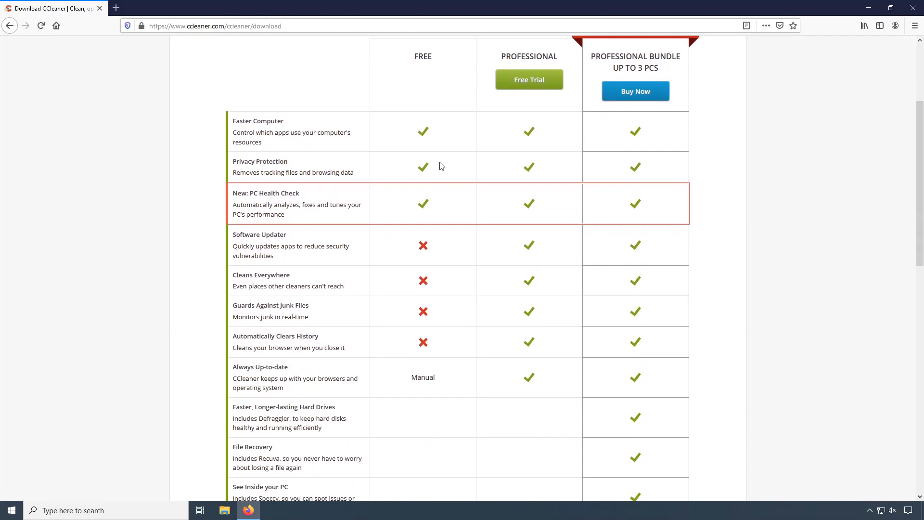
pyautogui.scroll(-3)
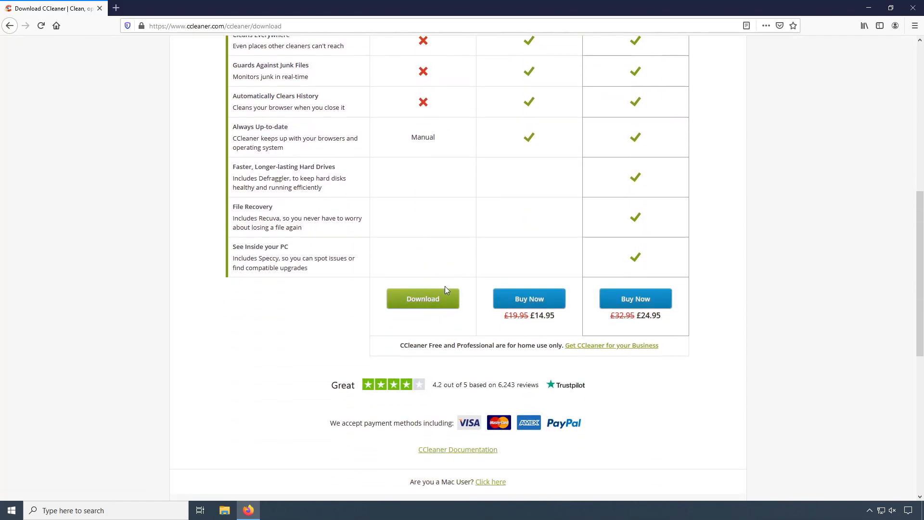
pyautogui.click(423, 298)
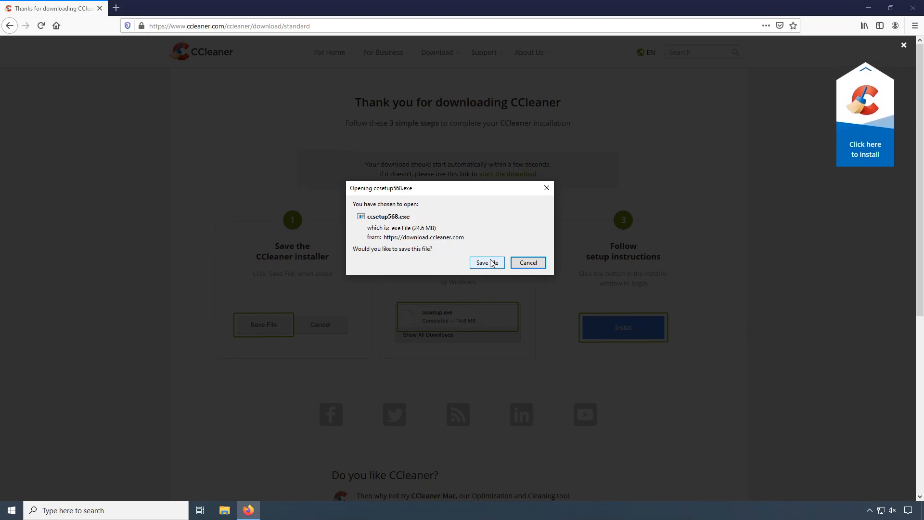
pyautogui.click(483, 262)
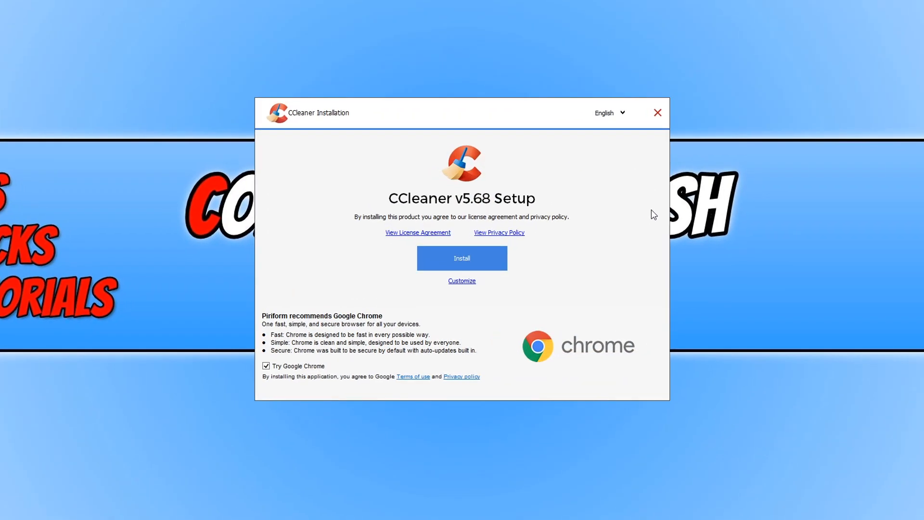
# - Decline the bundled Google Chrome and drop the Recycle Bin 'Run CCleaner' option in custom install
pyautogui.click(265, 366)
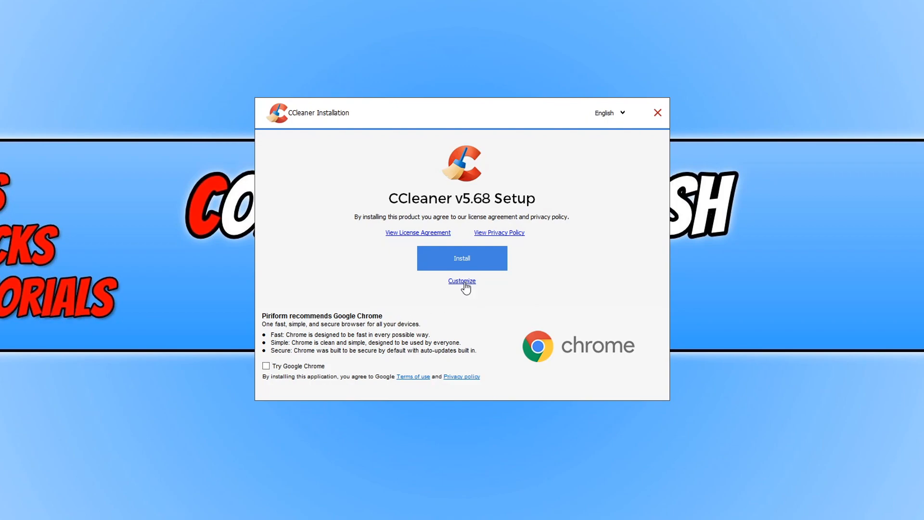
pyautogui.click(461, 280)
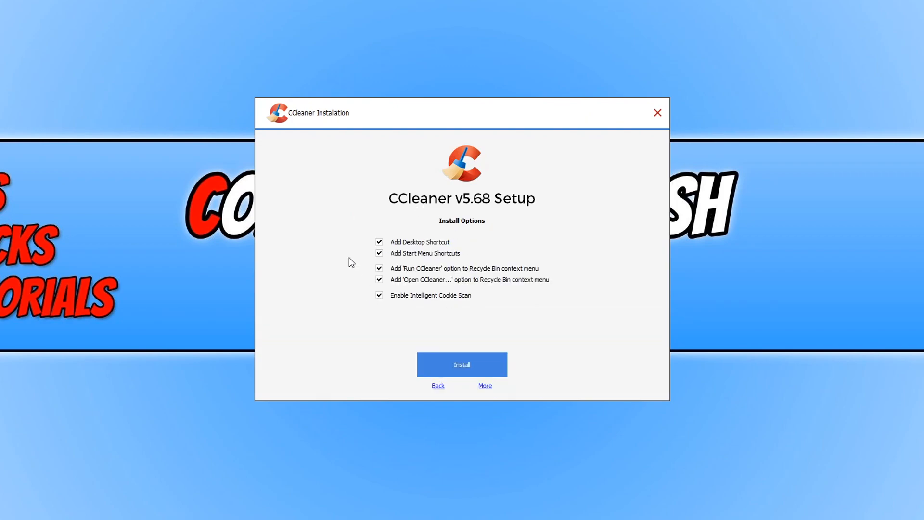
pyautogui.moveTo(430, 289)
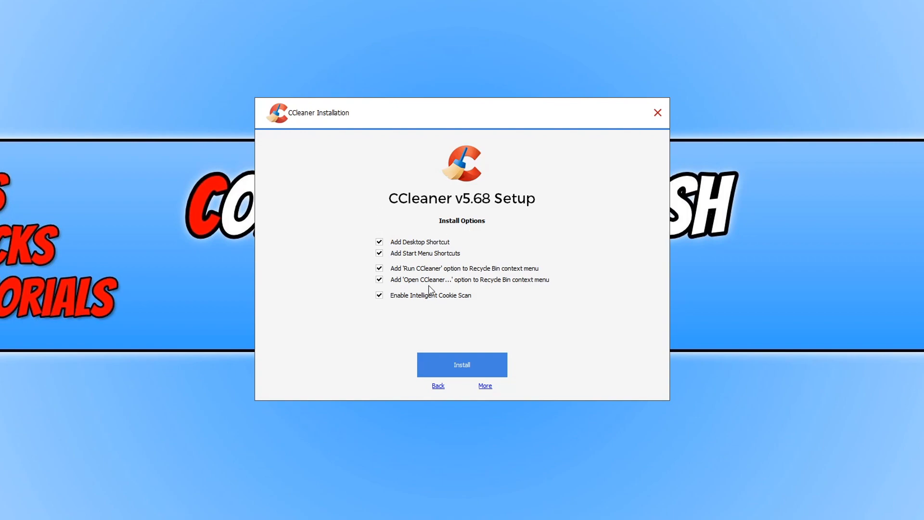
pyautogui.click(379, 268)
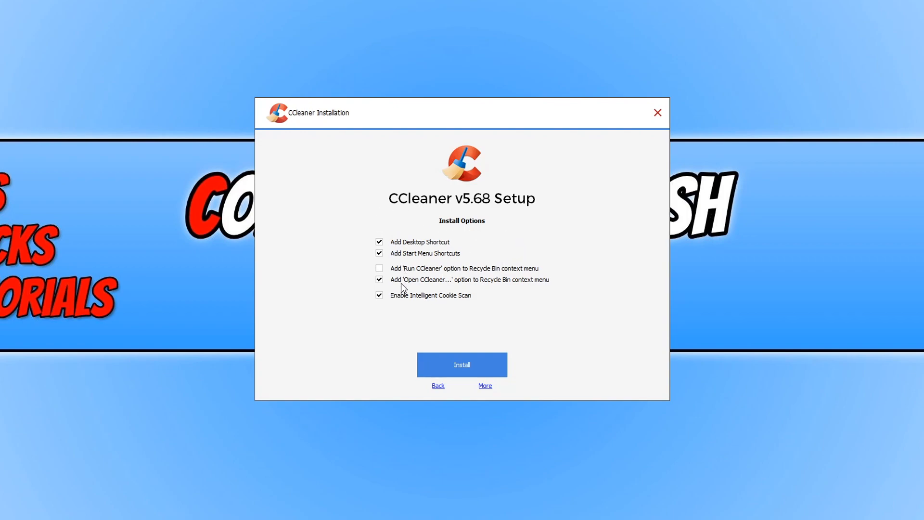
# - Install CCleaner v5.68, skip the release notes, and launch CCleaner Free
pyautogui.click(461, 364)
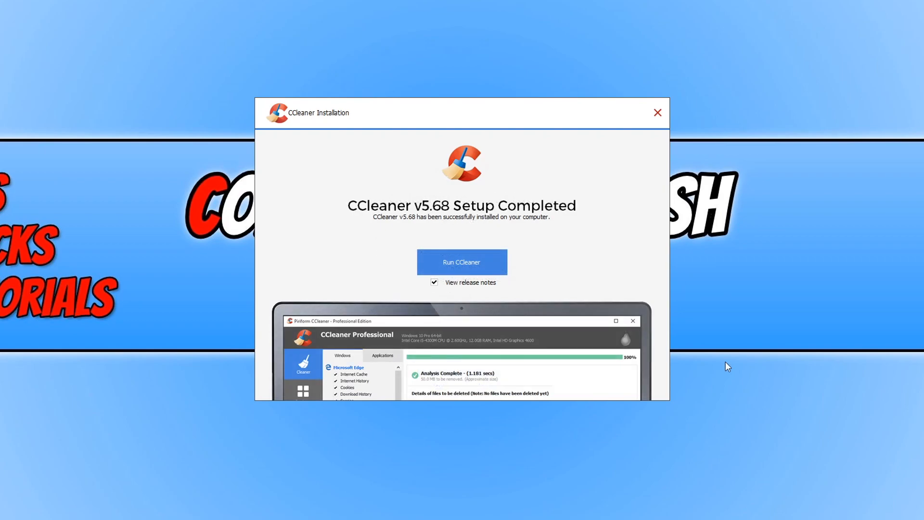
pyautogui.moveTo(463, 288)
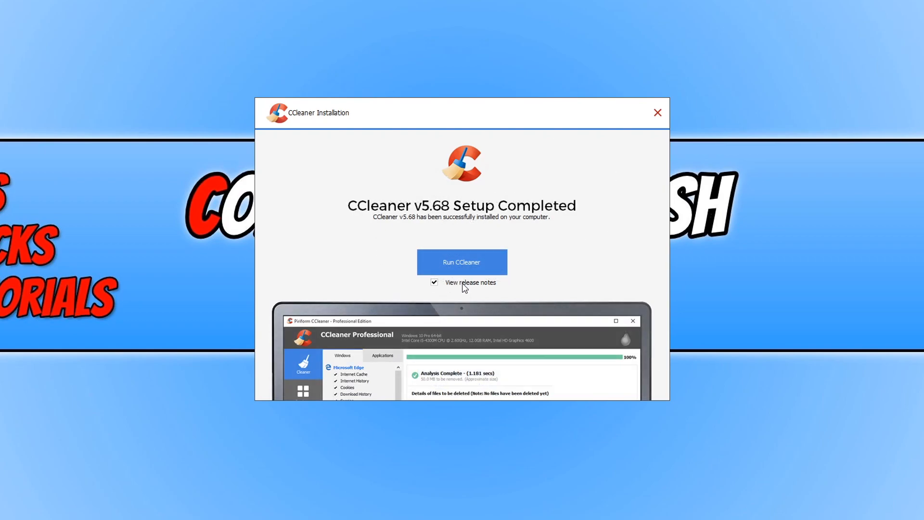
pyautogui.click(433, 281)
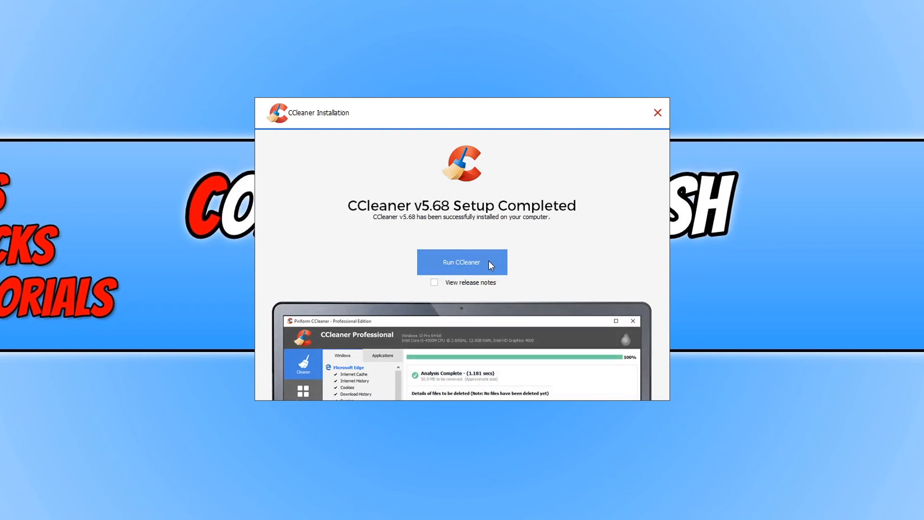
pyautogui.click(461, 262)
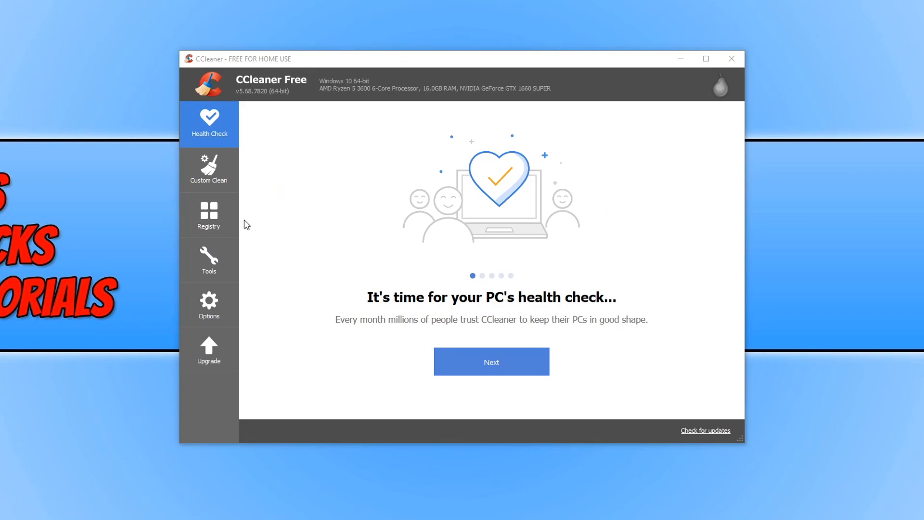
# - Show the Context Menu entries under Tools > Startup
pyautogui.click(208, 260)
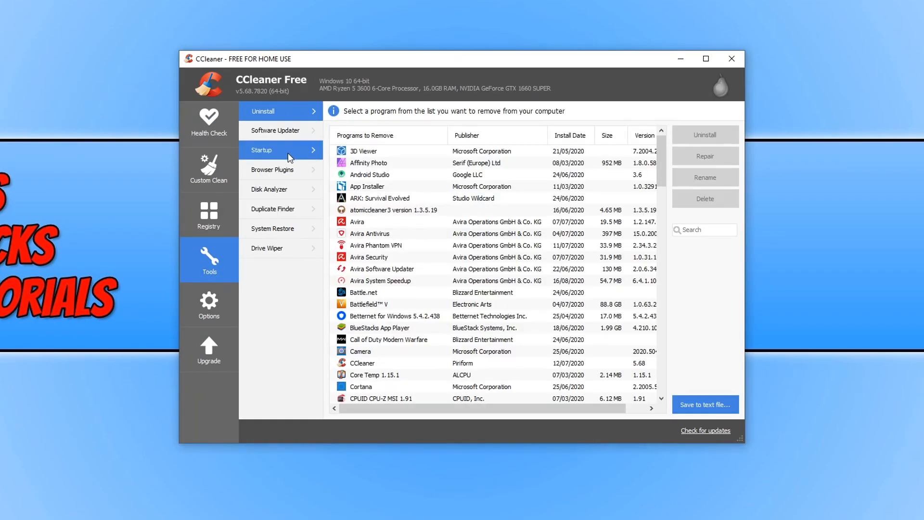
pyautogui.click(260, 150)
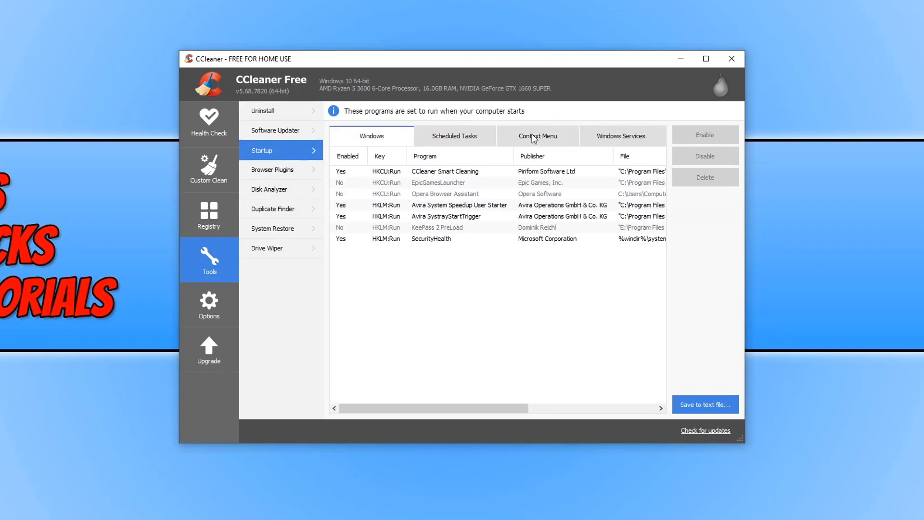
pyautogui.click(537, 136)
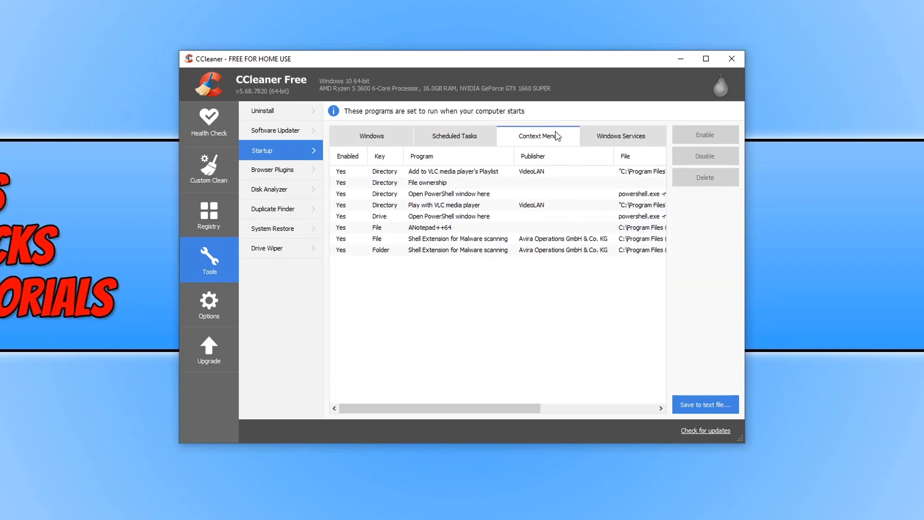
pyautogui.moveTo(515, 187)
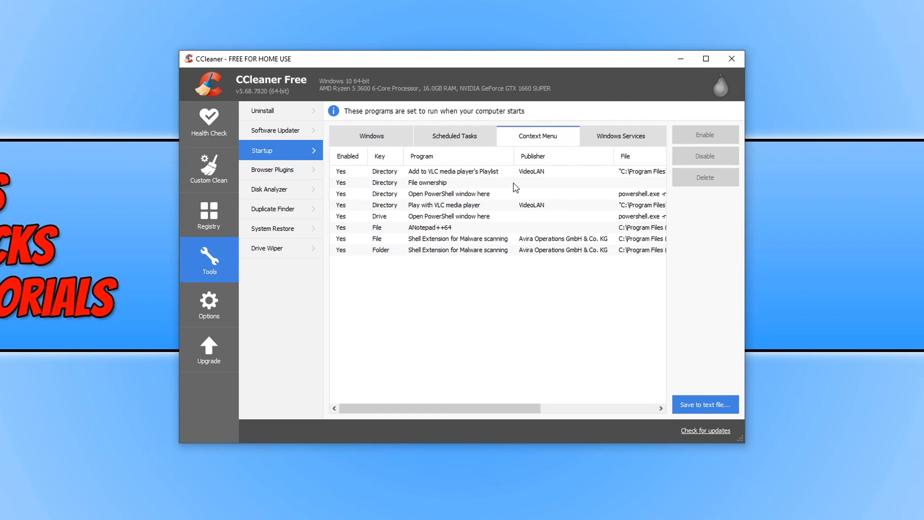
pyautogui.moveTo(435, 189)
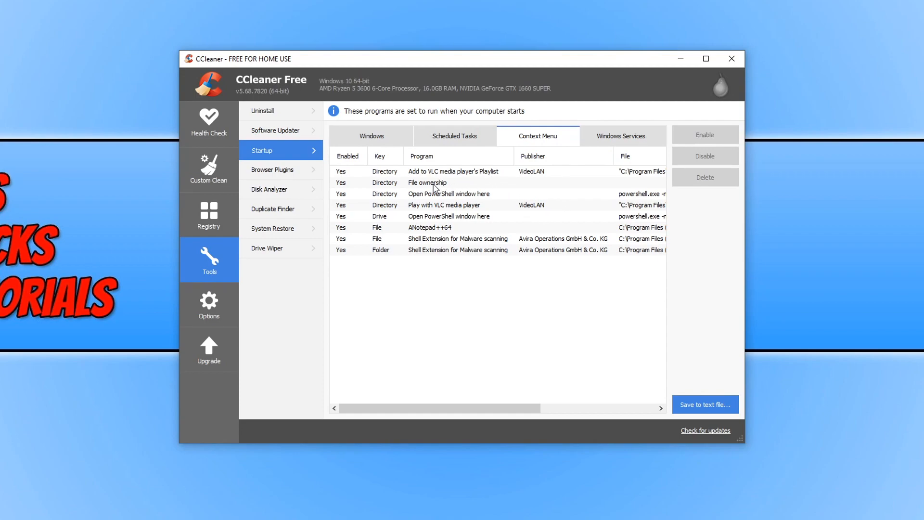
pyautogui.moveTo(477, 147)
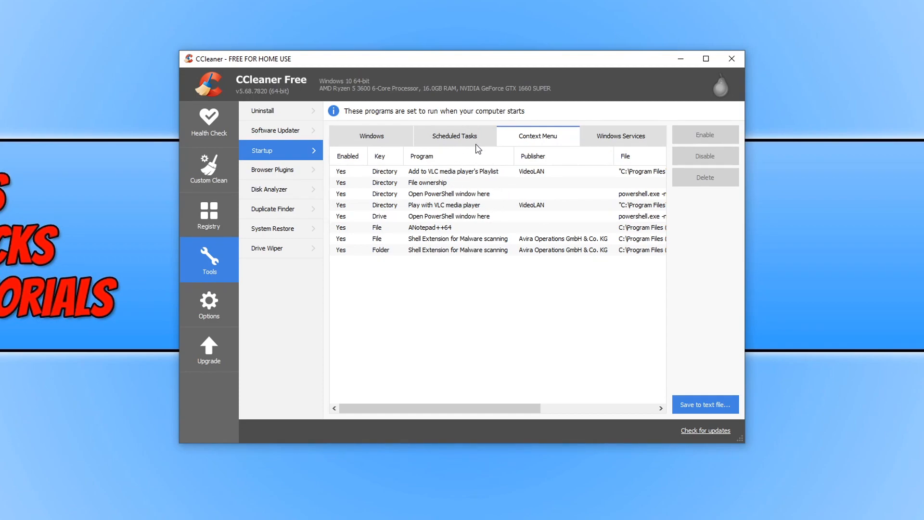
pyautogui.moveTo(513, 195)
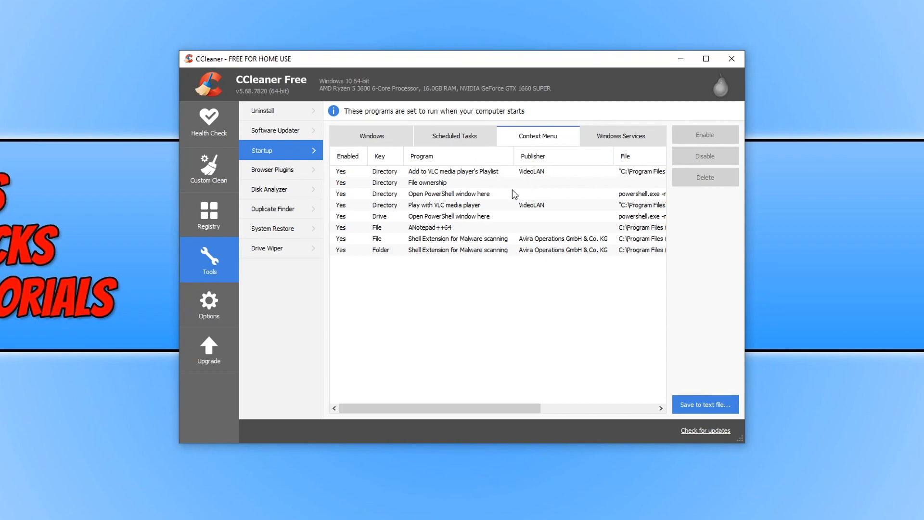
pyautogui.moveTo(501, 195)
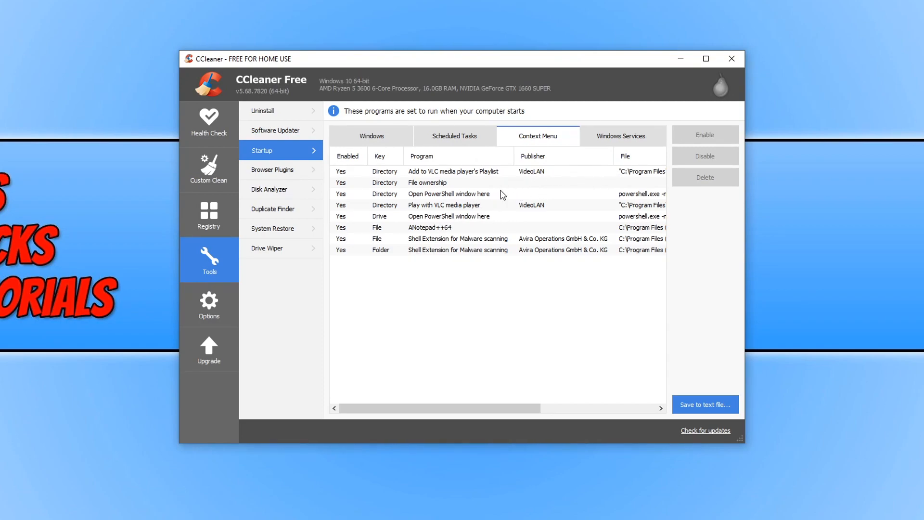
# - Disable the ANotepad++64 context menu entry
pyautogui.click(430, 228)
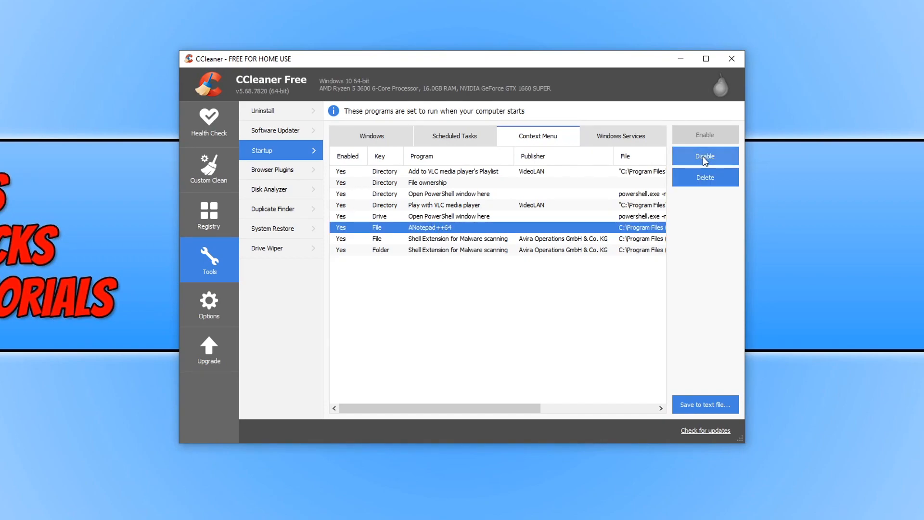
pyautogui.click(704, 156)
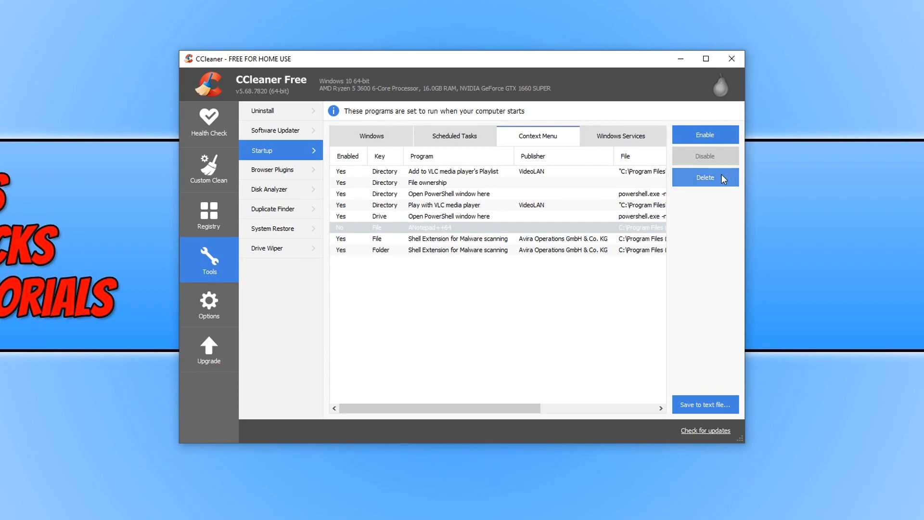
pyautogui.moveTo(717, 188)
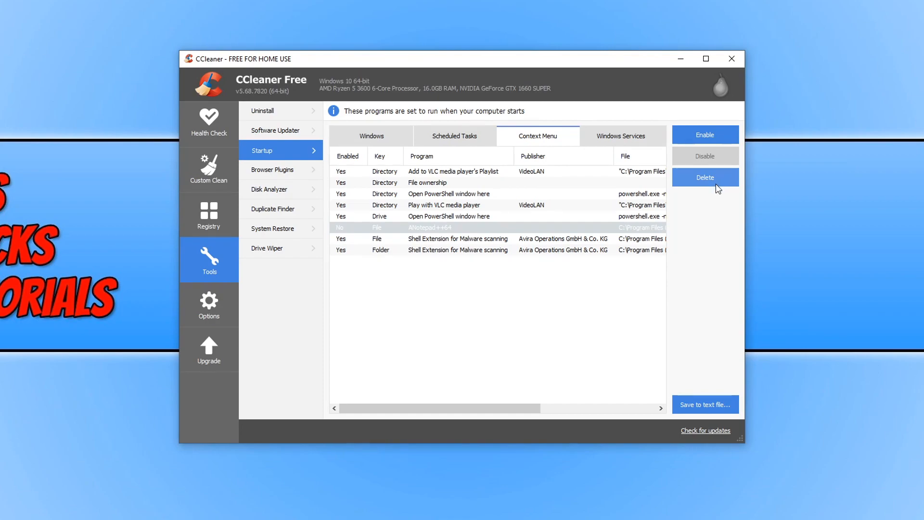
pyautogui.moveTo(679, 245)
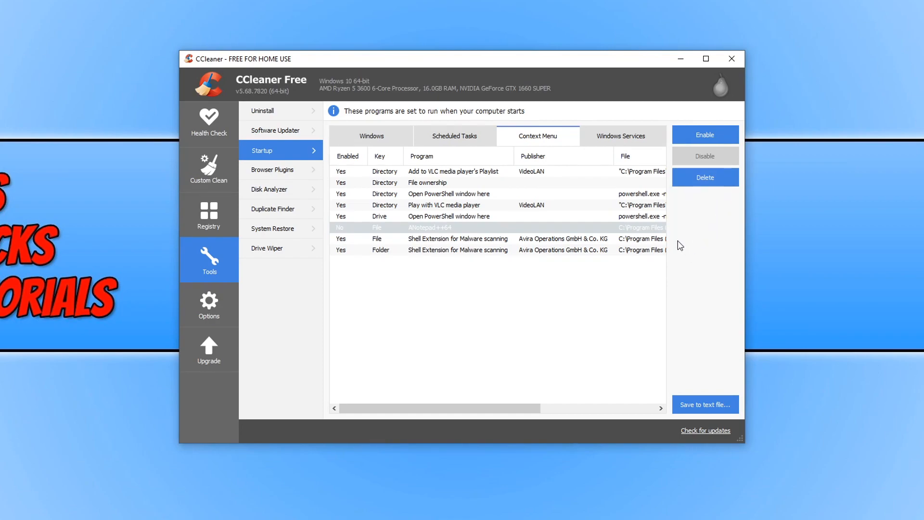
pyautogui.moveTo(622, 261)
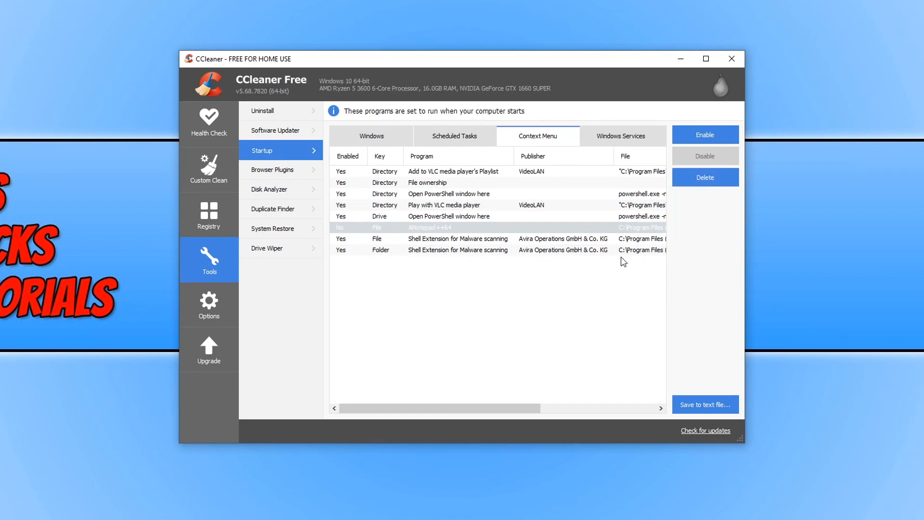